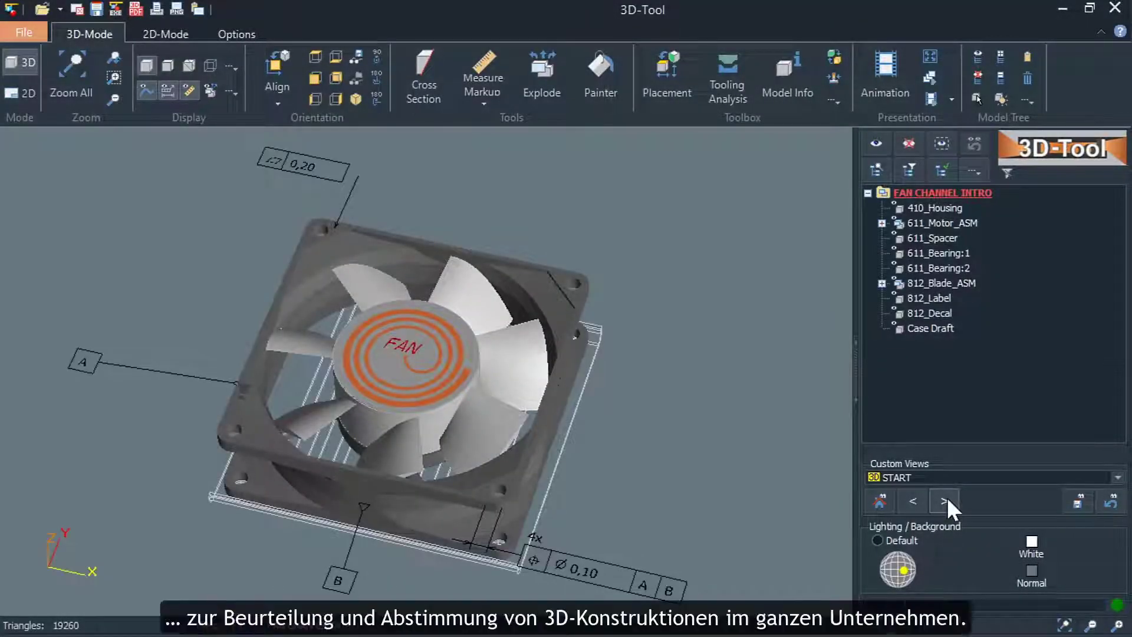
- Step through the Custom Views to reach the saved Fan Core Asm view
left_click(943, 501)
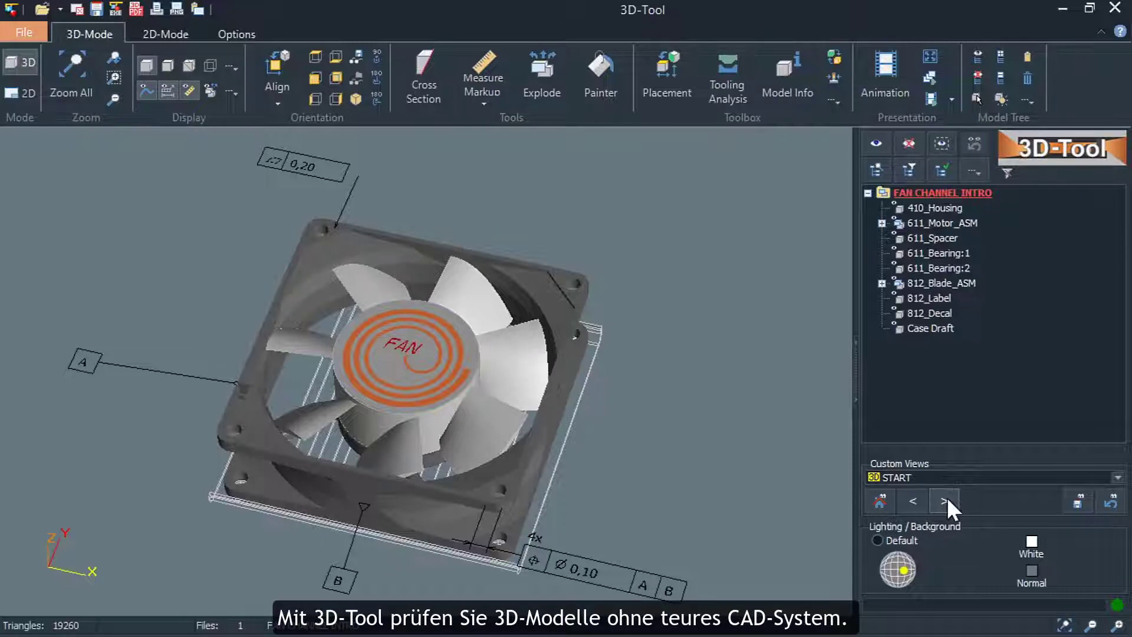
left_click(944, 501)
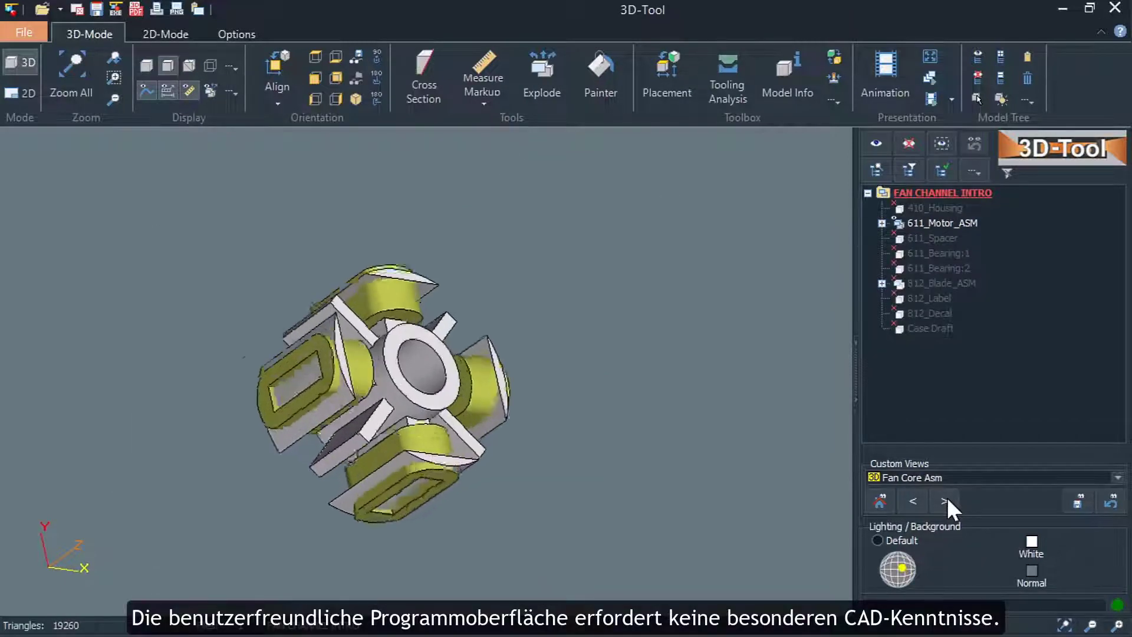
left_click(947, 501)
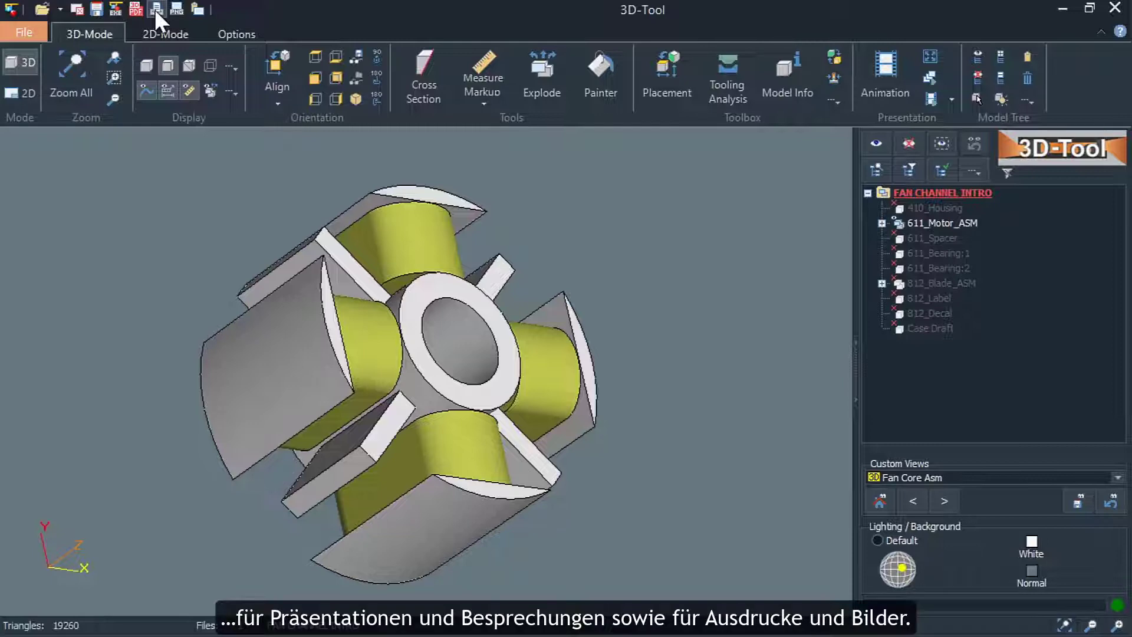
left_click(156, 9)
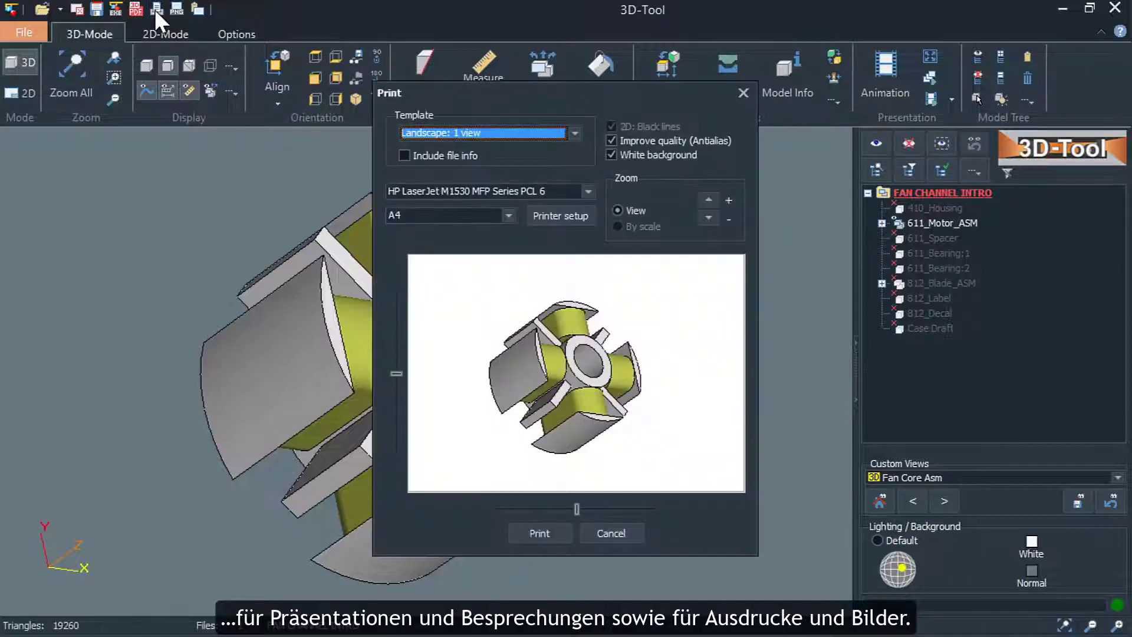
left_click(573, 132)
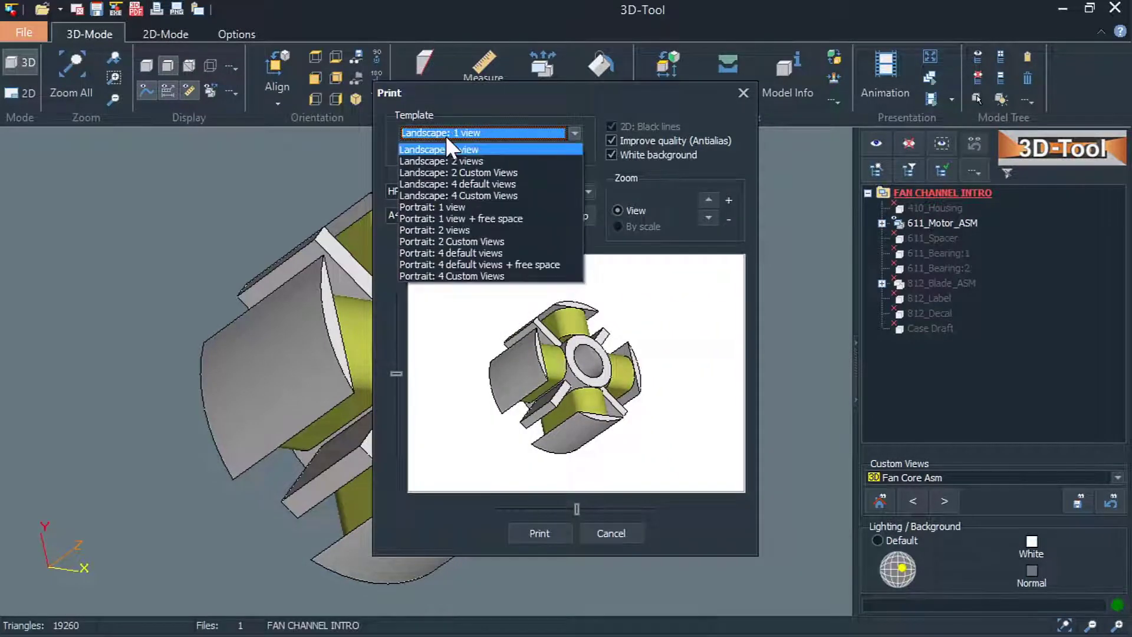
left_click(450, 183)
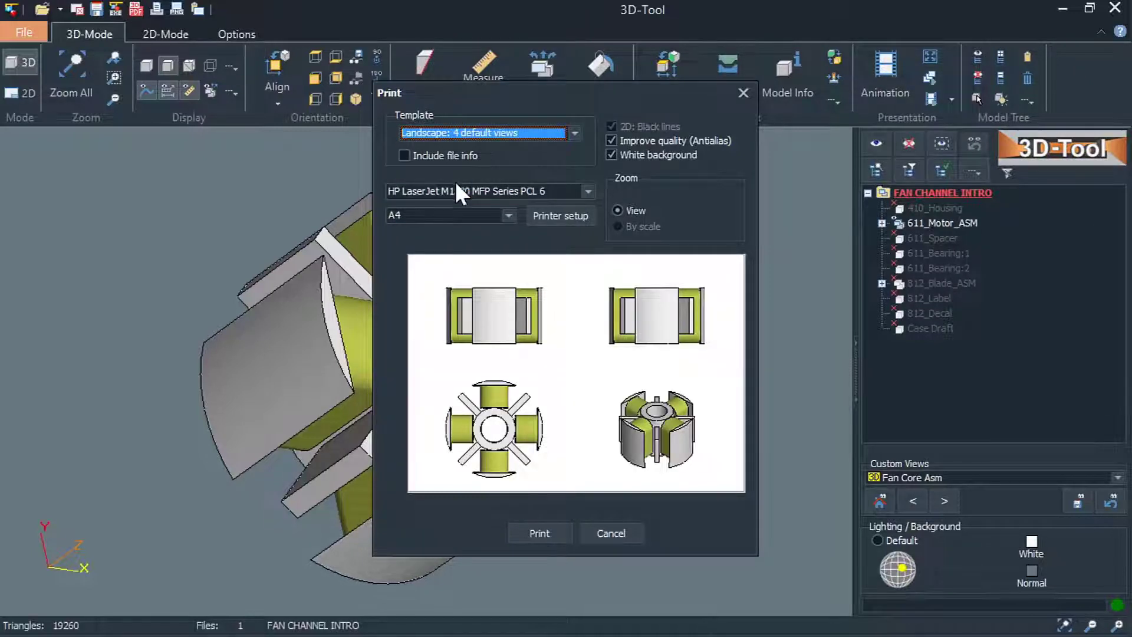
left_click(611, 154)
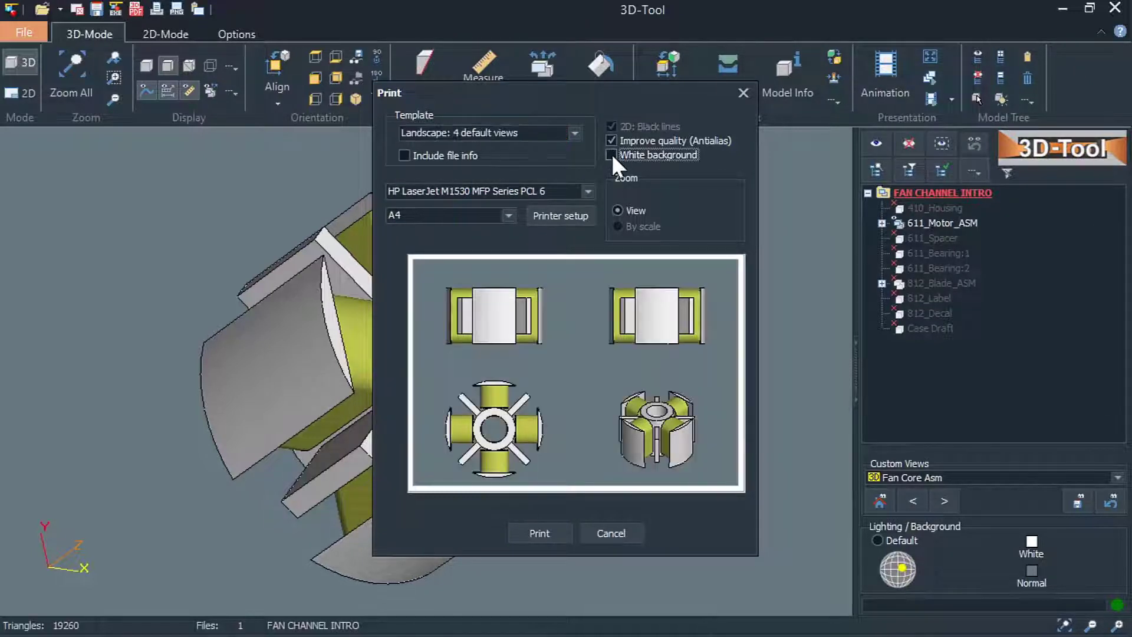
left_click(610, 532)
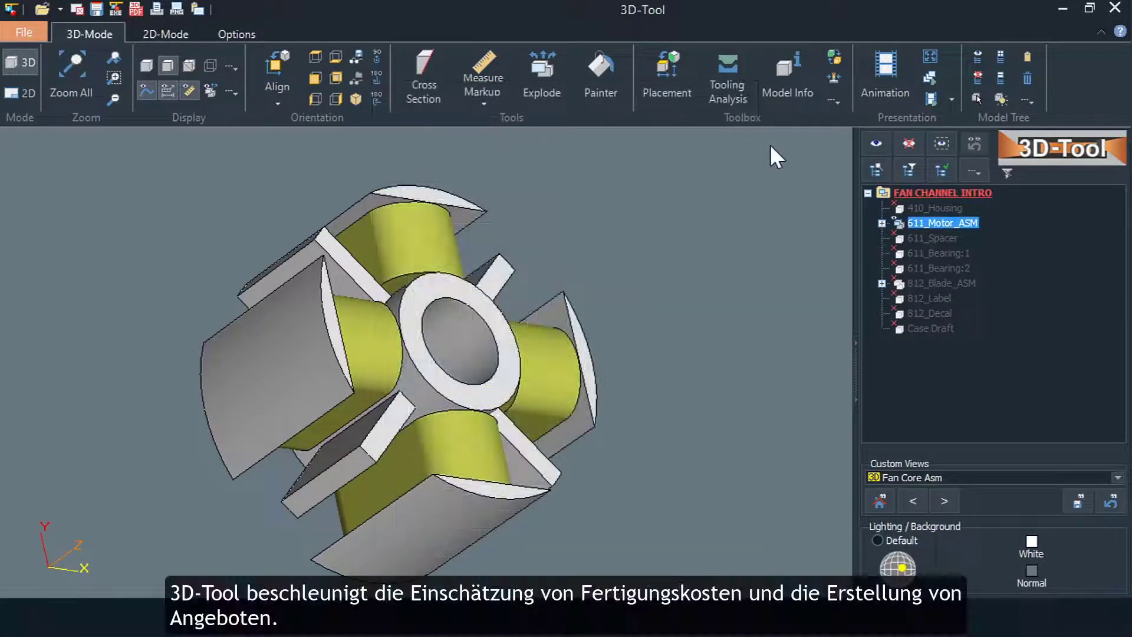
- Show the Fan Gehäuse housing view and open the Measure Markup tools
left_click(788, 71)
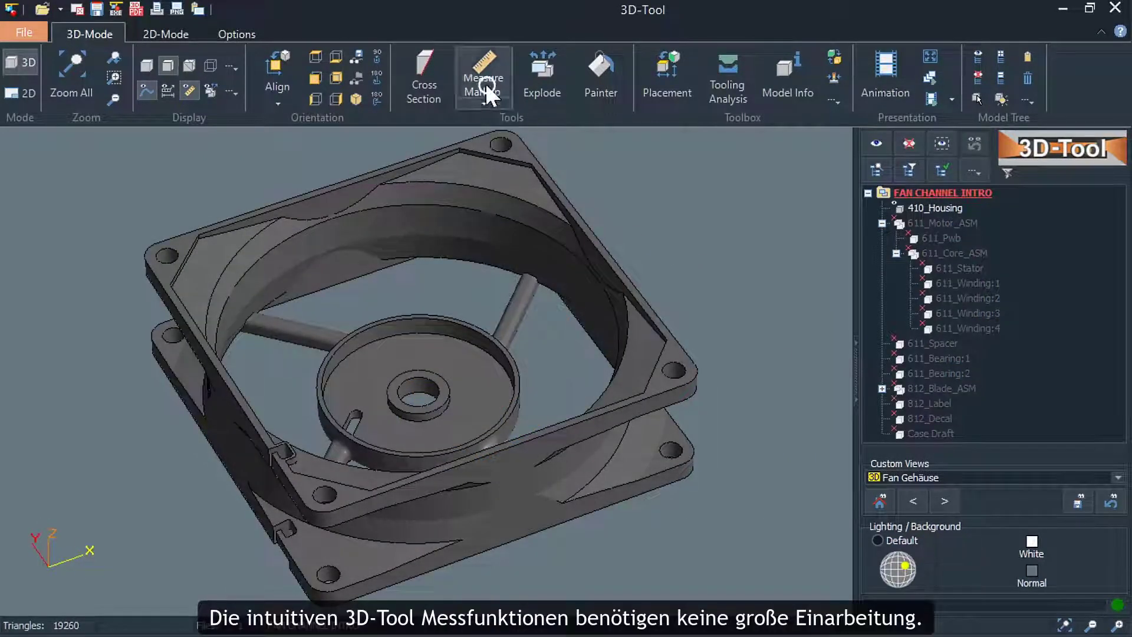
left_click(482, 76)
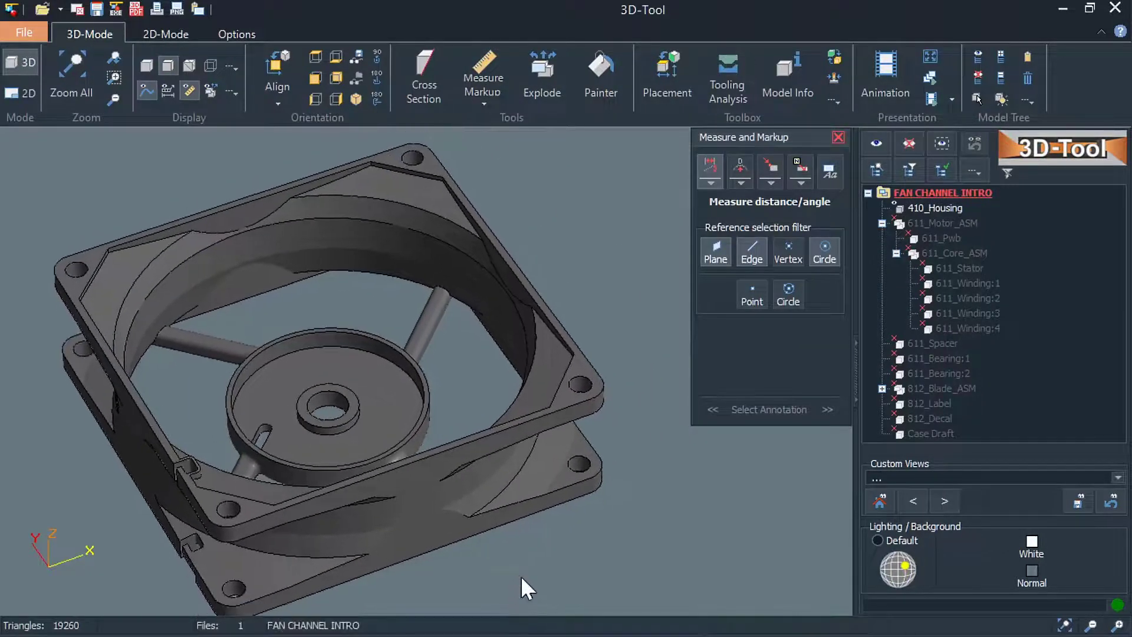
- Annotate the 135° corner angle and 4.30 mounting hole diameter, placing the label beside the hole
left_click(562, 343)
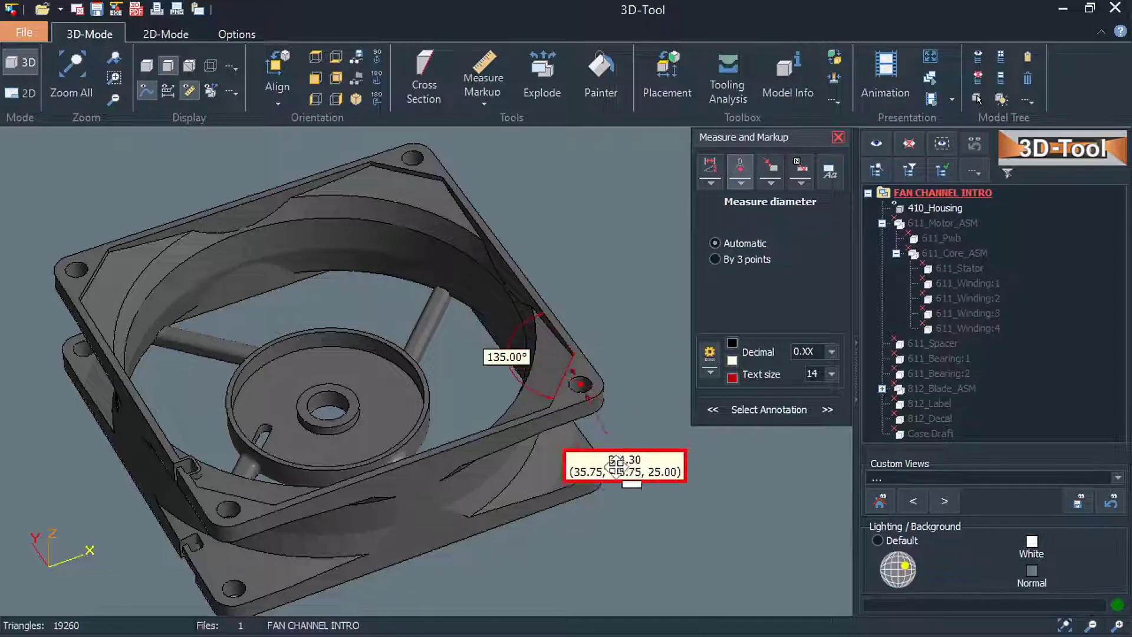
left_click_drag(624, 466, 606, 274)
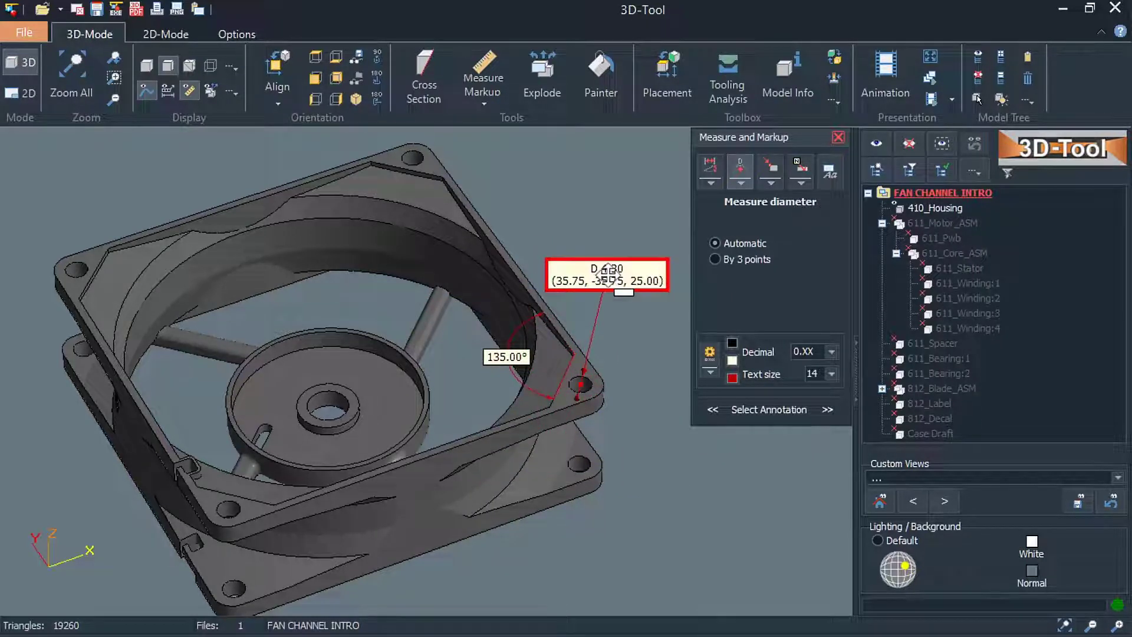
left_click(799, 171)
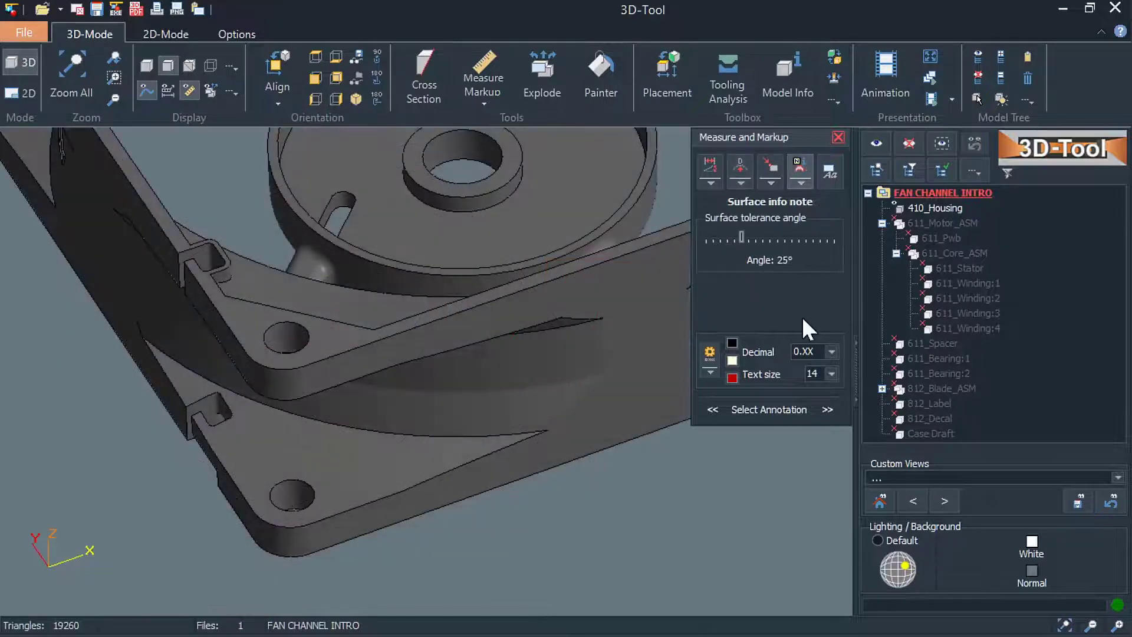
- Label the lower flange face with its 253.468 mm² surface area
left_click(389, 462)
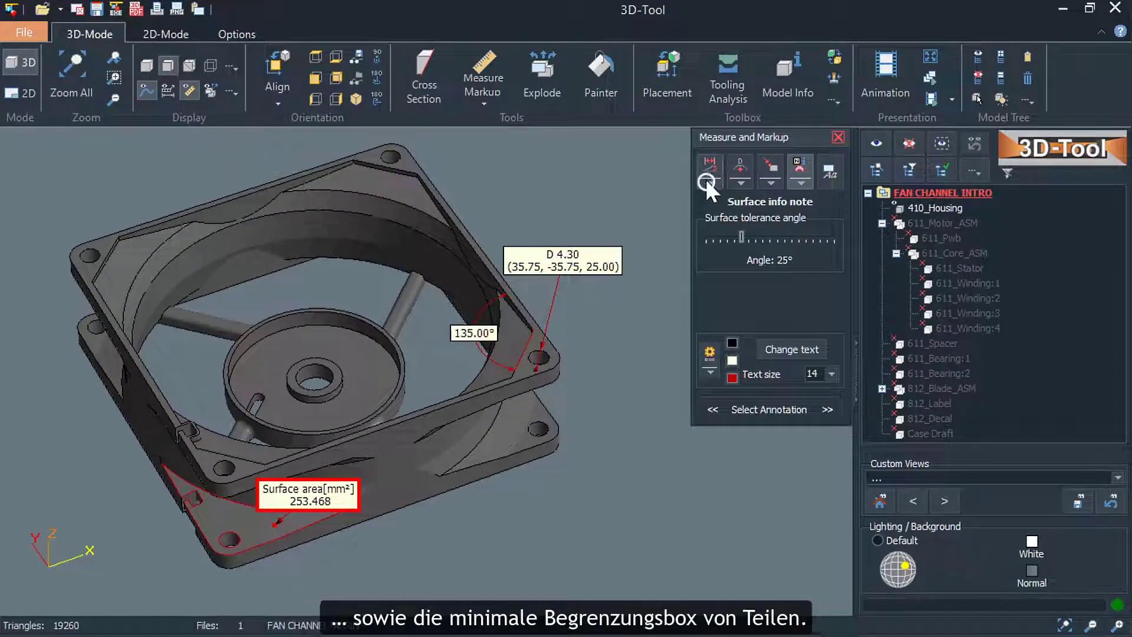
- Add minimal bounding box dimensions to the housing and show its mold-cavity analysis
left_click(709, 171)
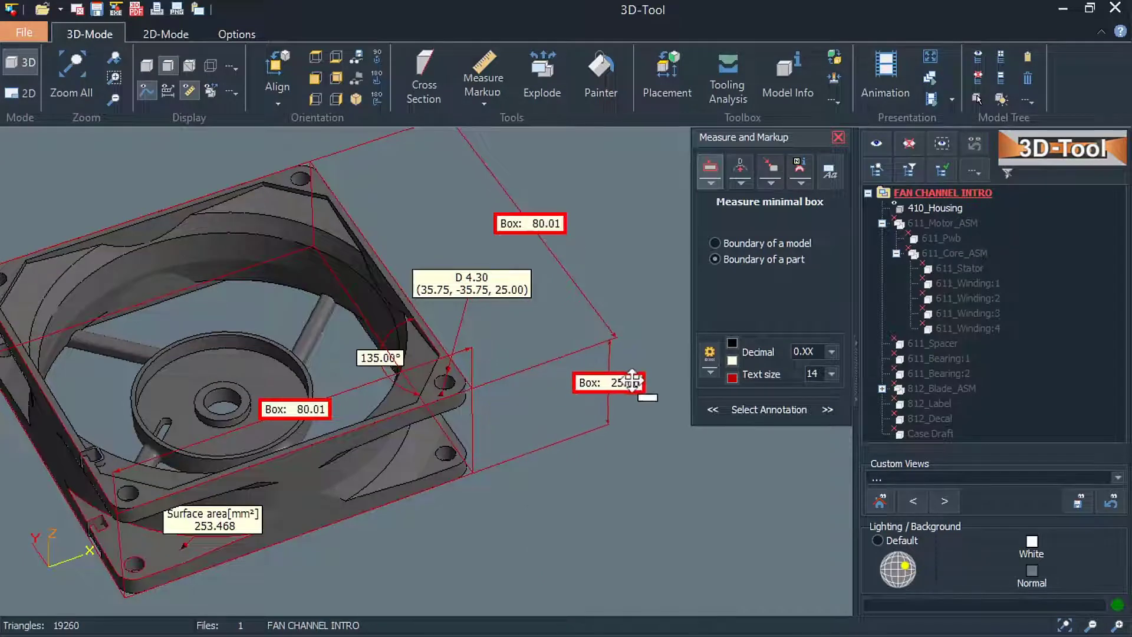
left_click(726, 76)
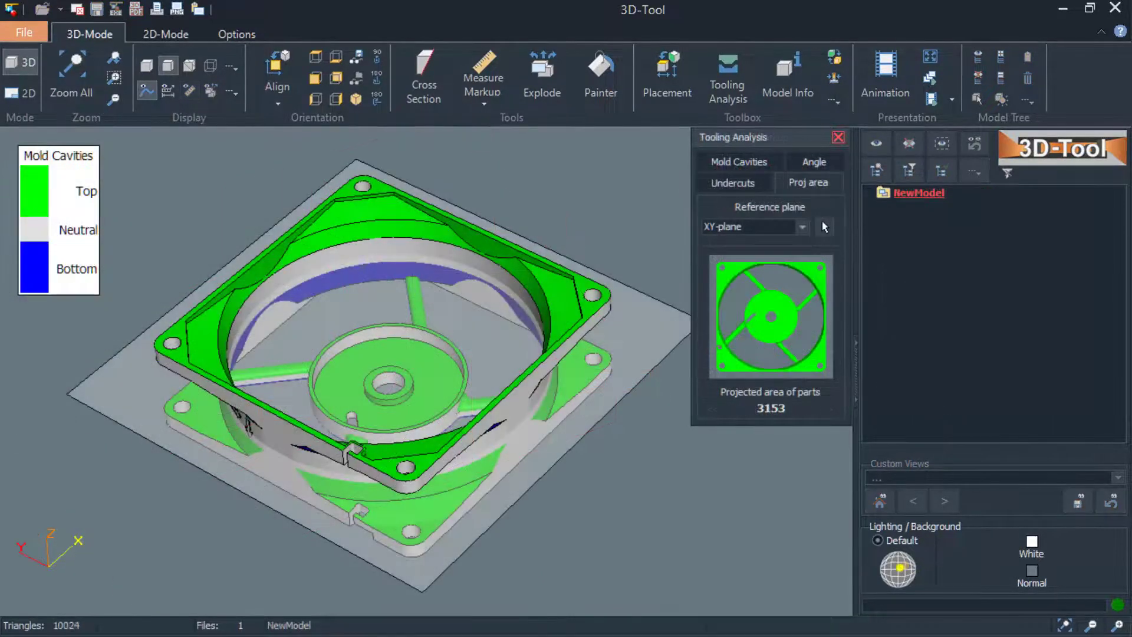